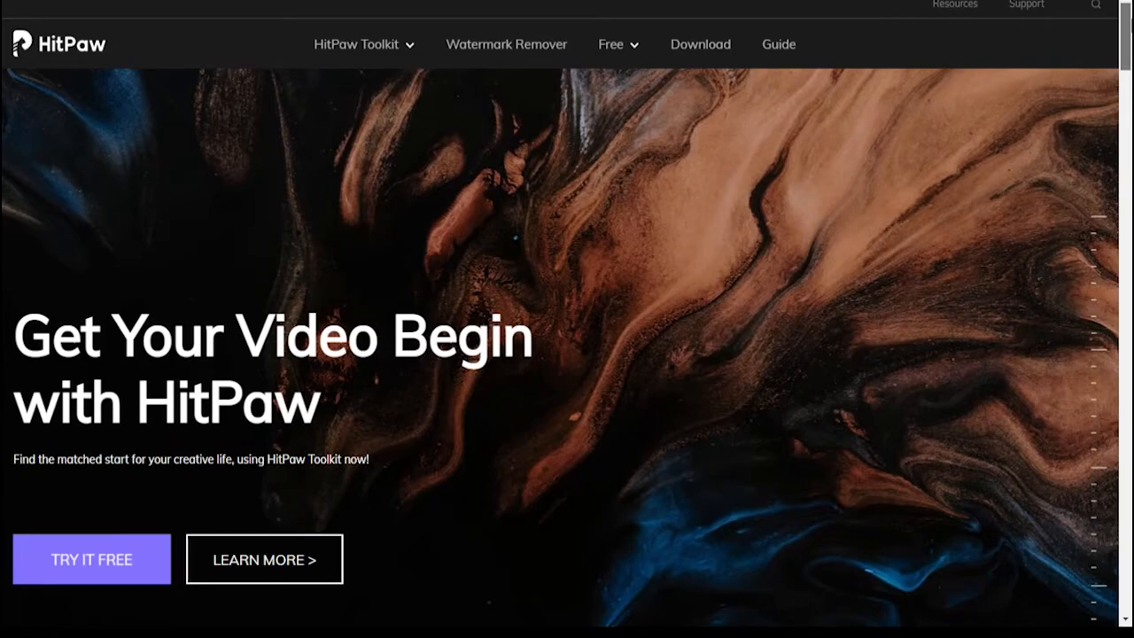
Run the hitpaw.exe installer in English with the default Start Menu shortcut folder.
{"action": "right_click", "coordinate": [869, 211]}
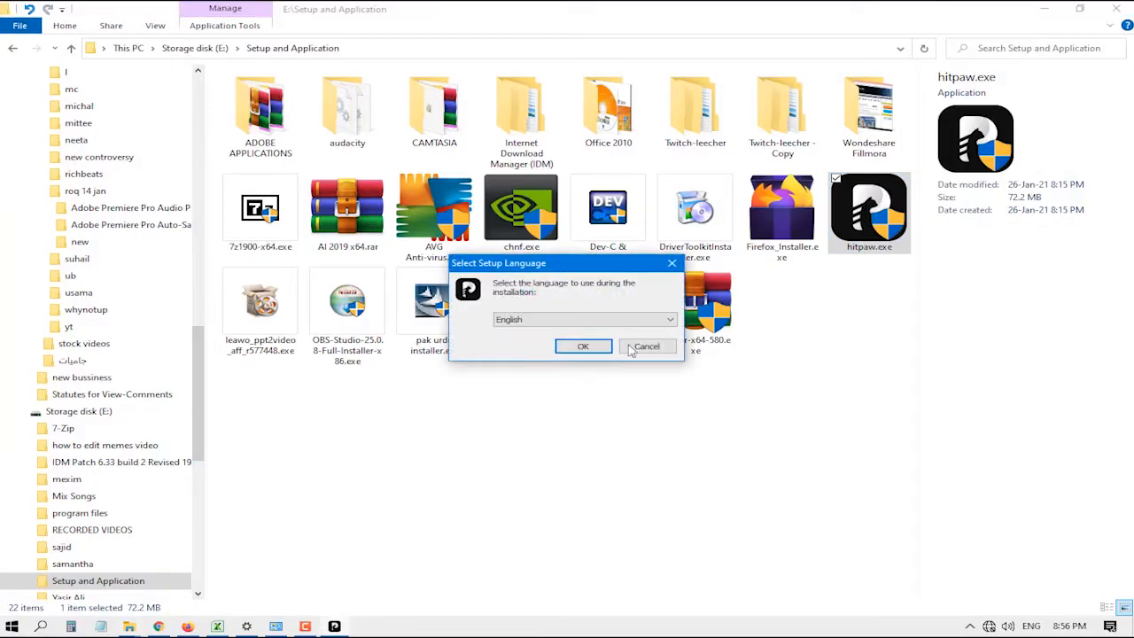
{"action": "left_click", "coordinate": [583, 345]}
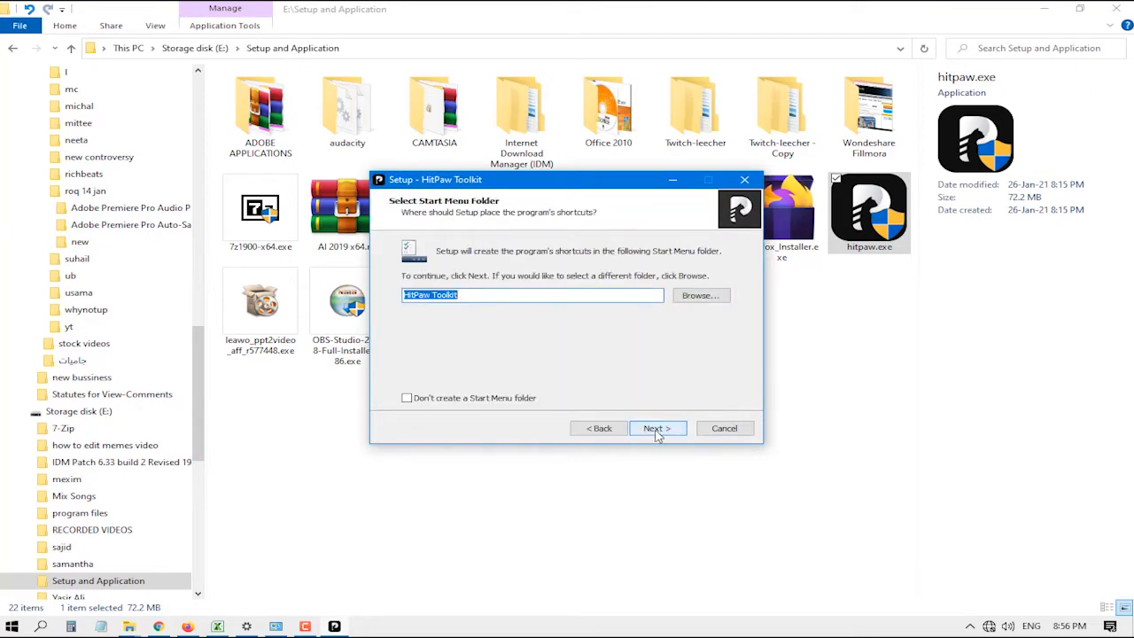
{"action": "left_click", "coordinate": [657, 428]}
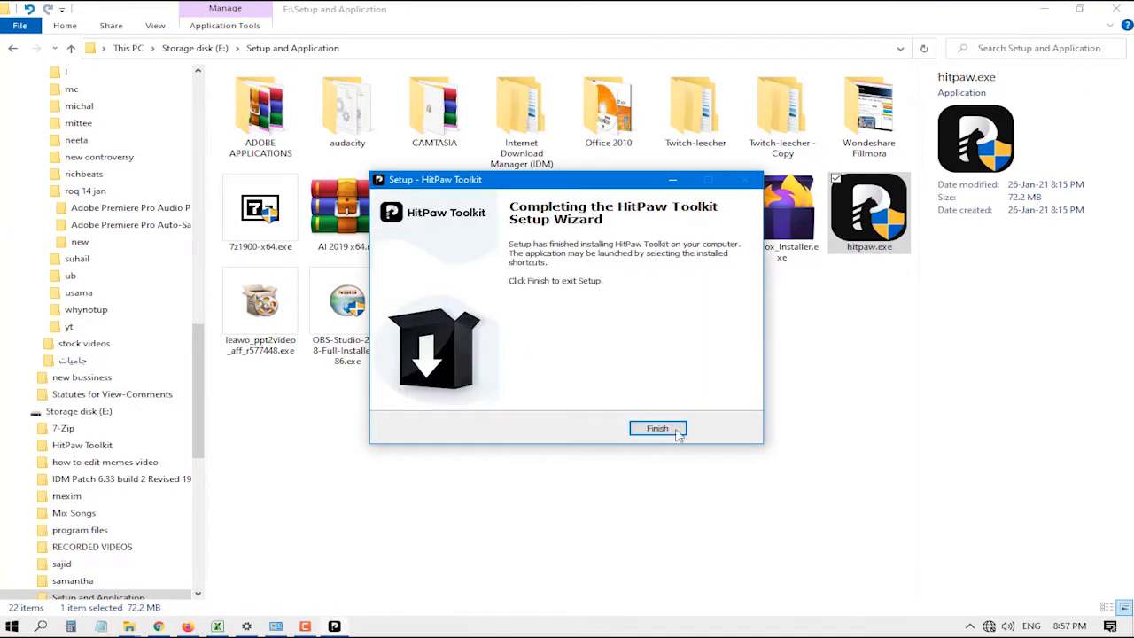
Finish the setup wizard to launch HitPaw Toolkit's home screen of video tools.
{"action": "left_click", "coordinate": [658, 428]}
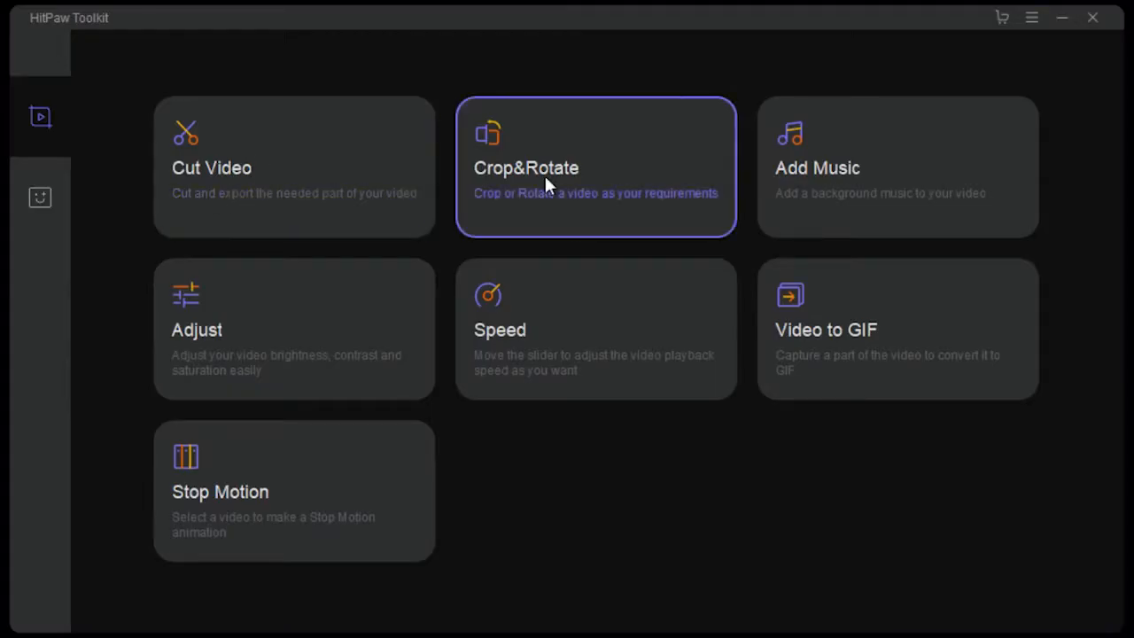
{"action": "mouse_move", "coordinate": [877, 186]}
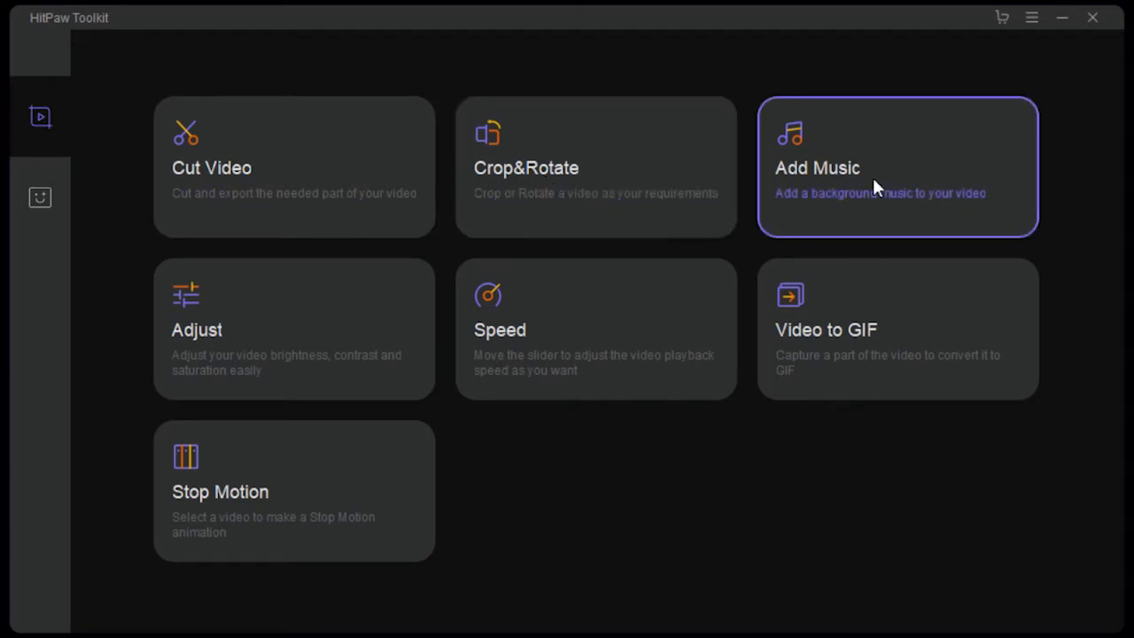
{"action": "mouse_move", "coordinate": [293, 328]}
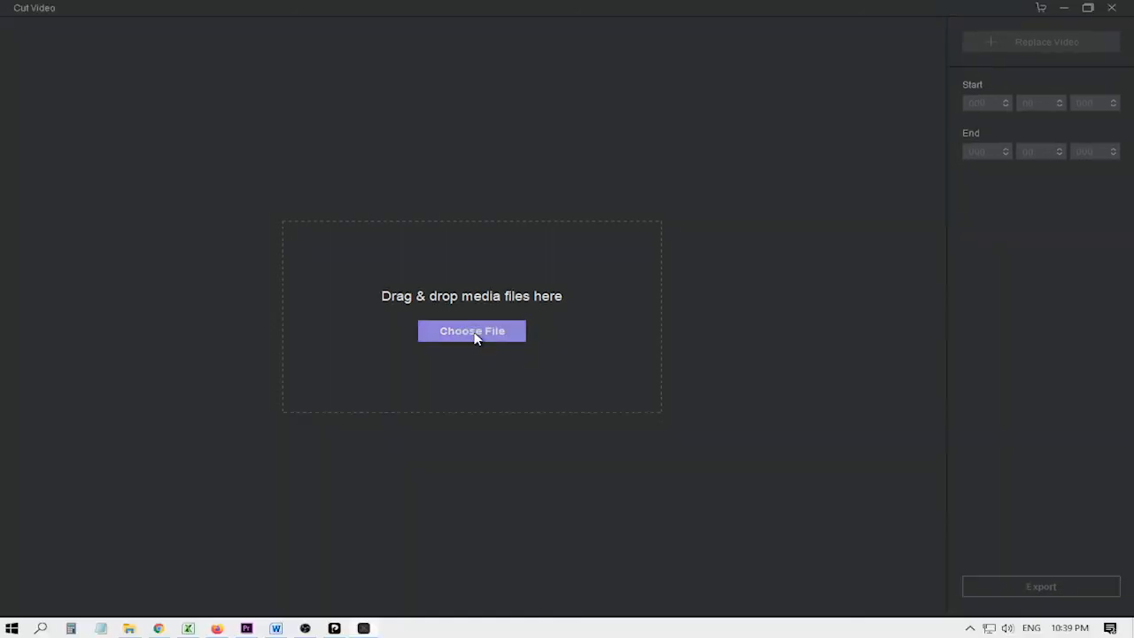
Import the roughly 9.6-second toddler clip into the Cut Video tool via Choose File.
{"action": "left_click", "coordinate": [472, 330]}
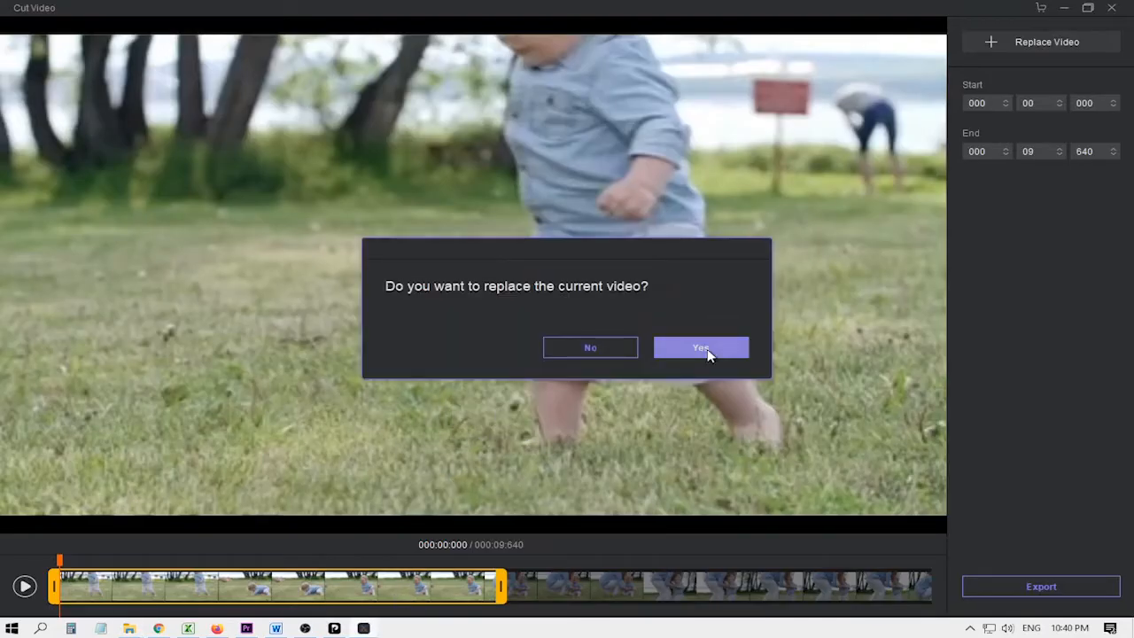
Confirm replacing the toddler clip with the dining-room interior-design video.
{"action": "left_click", "coordinate": [701, 347]}
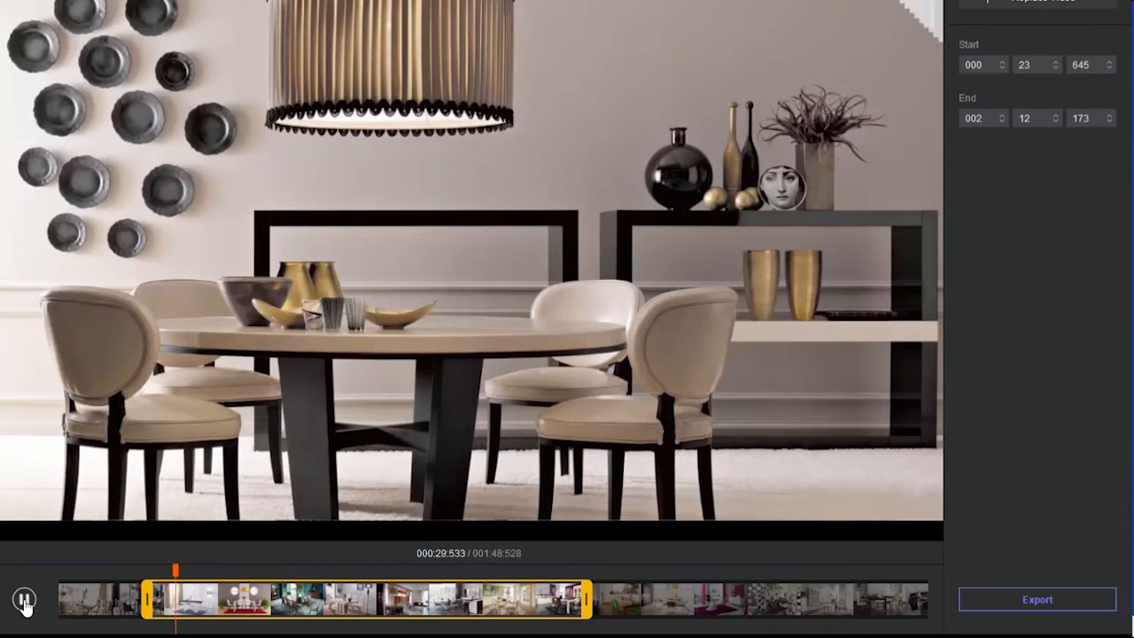
Pause the preview and export the 1:30–1:55 trim as an MP4.
{"action": "left_click", "coordinate": [24, 599]}
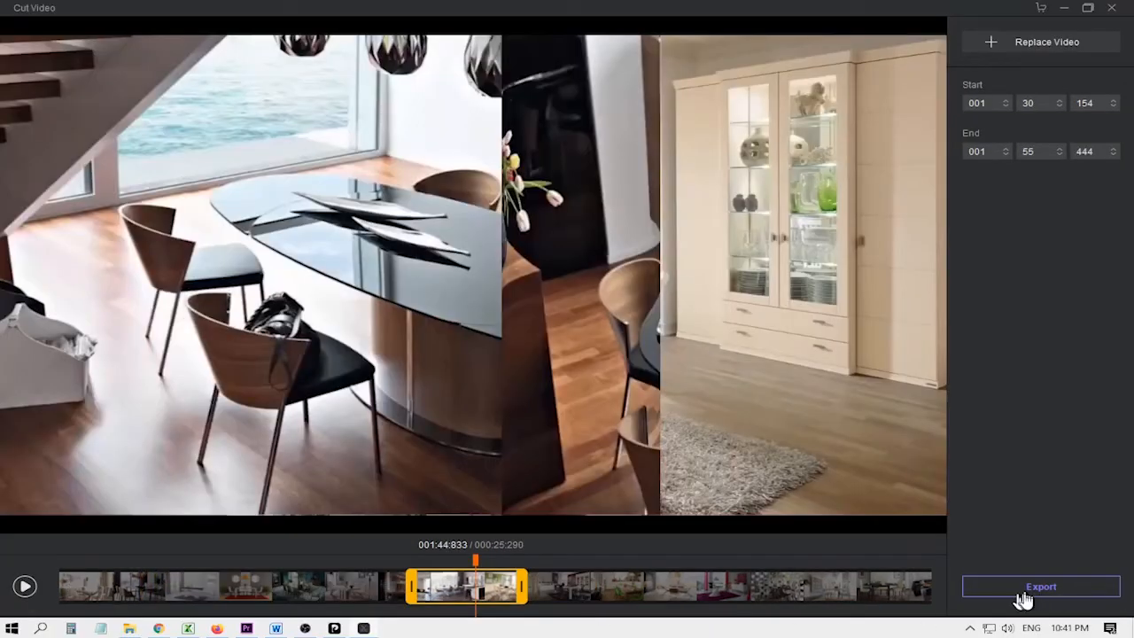
{"action": "left_click", "coordinate": [1041, 587]}
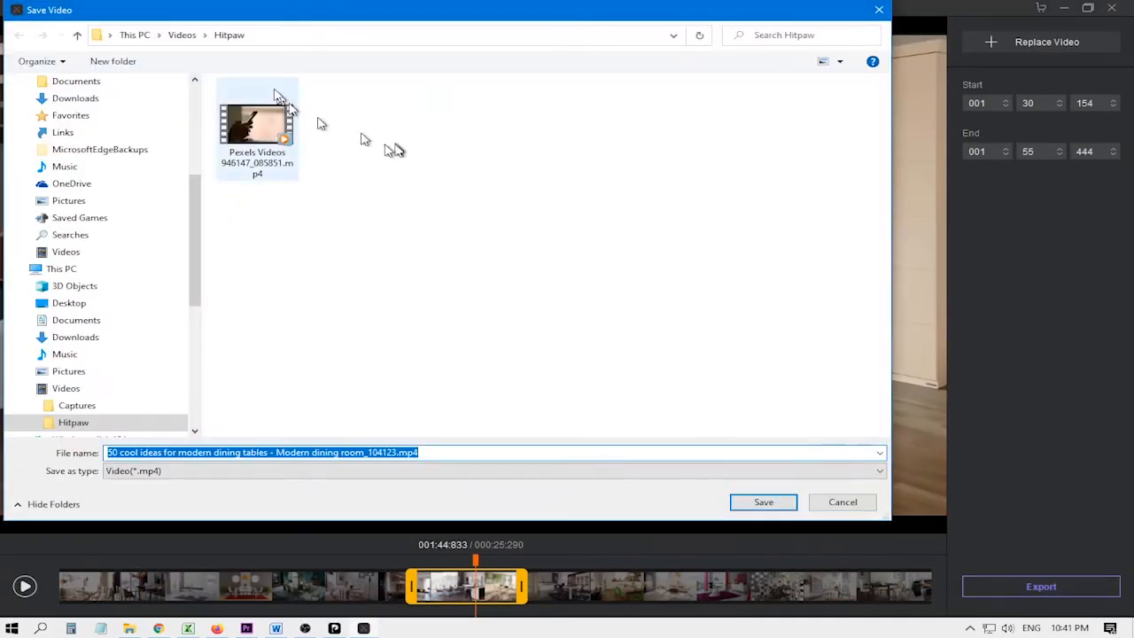